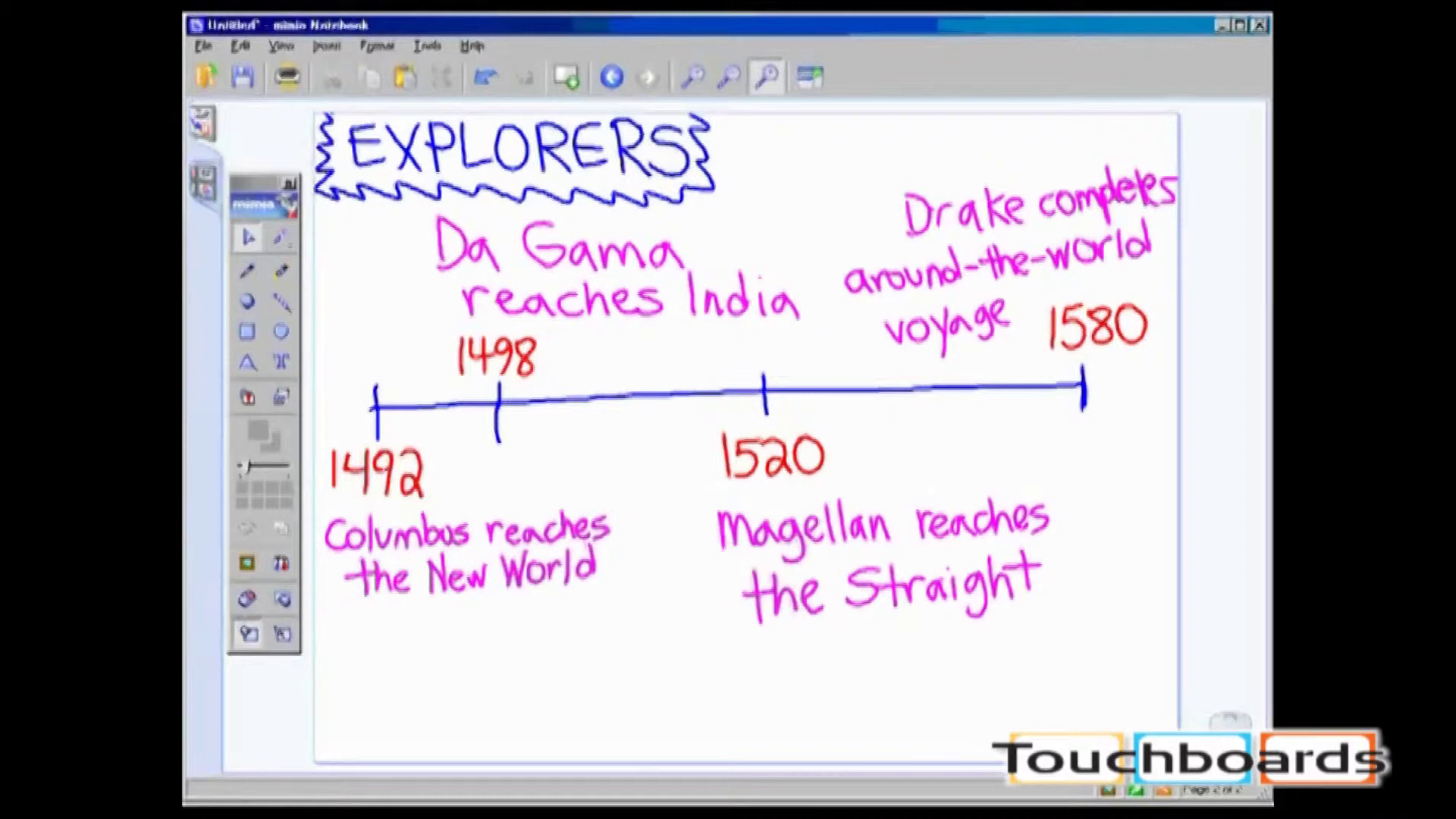
{"action": "mouse_move", "coordinate": [694, 499]}
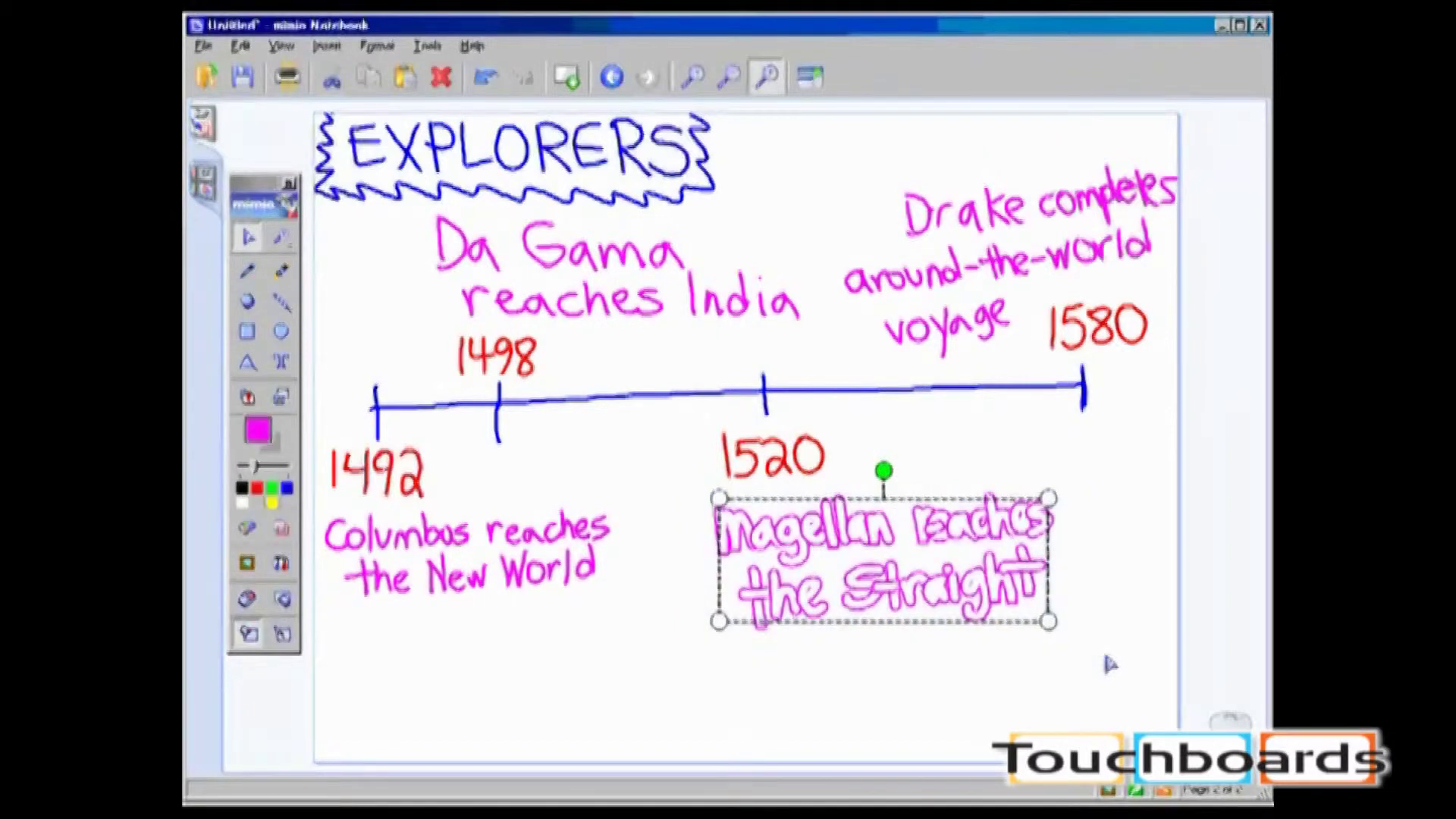
- Convert the selected handwritten Magellan note into typed text 'Magellan reaches the straight.'
{"action": "left_click", "coordinate": [426, 44]}
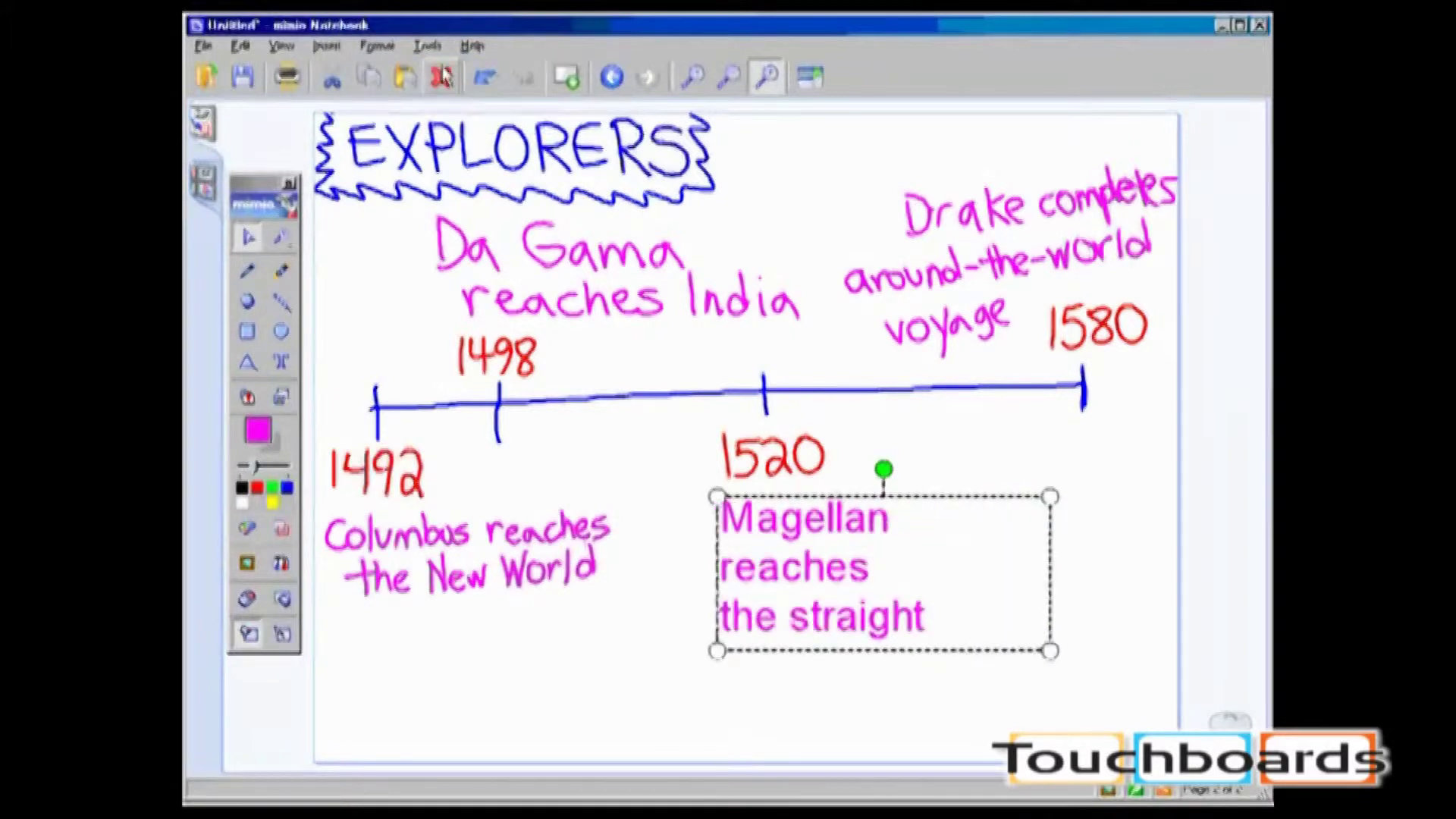
{"action": "mouse_move", "coordinate": [441, 78]}
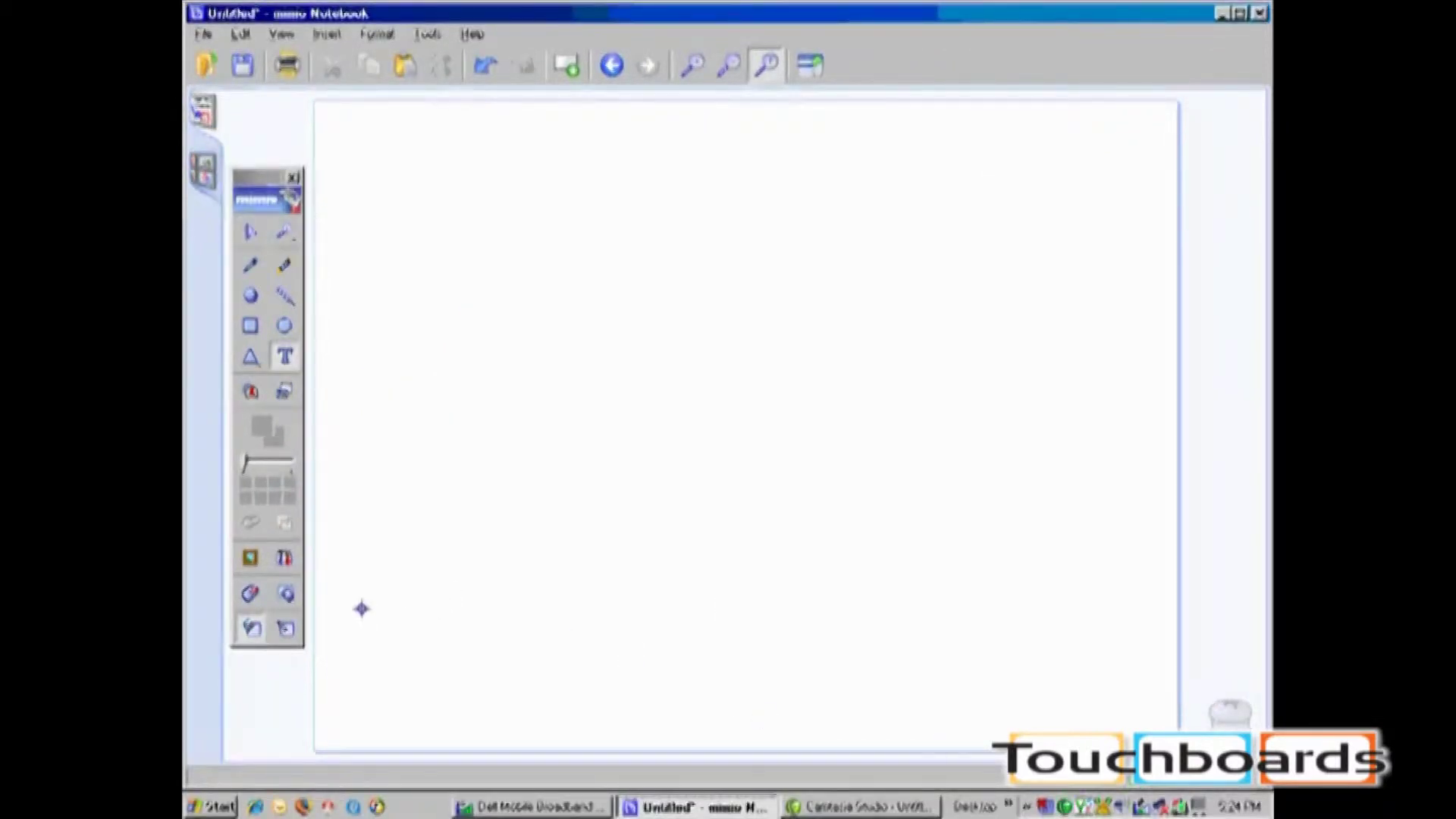
- Bring up the mimio Tools list to reach Text Tools on the blank page
{"action": "left_click", "coordinate": [285, 557]}
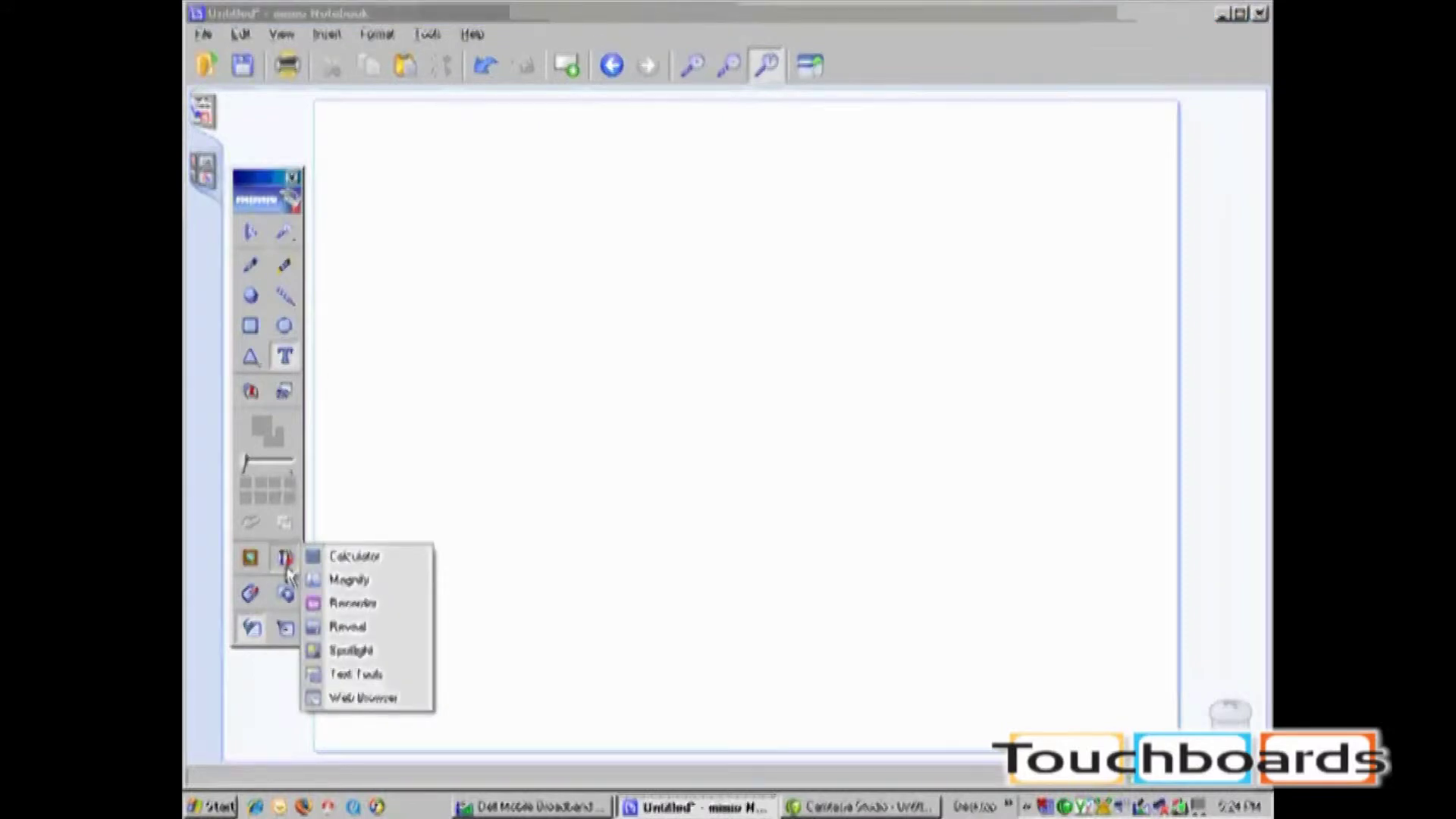
{"action": "mouse_move", "coordinate": [349, 580]}
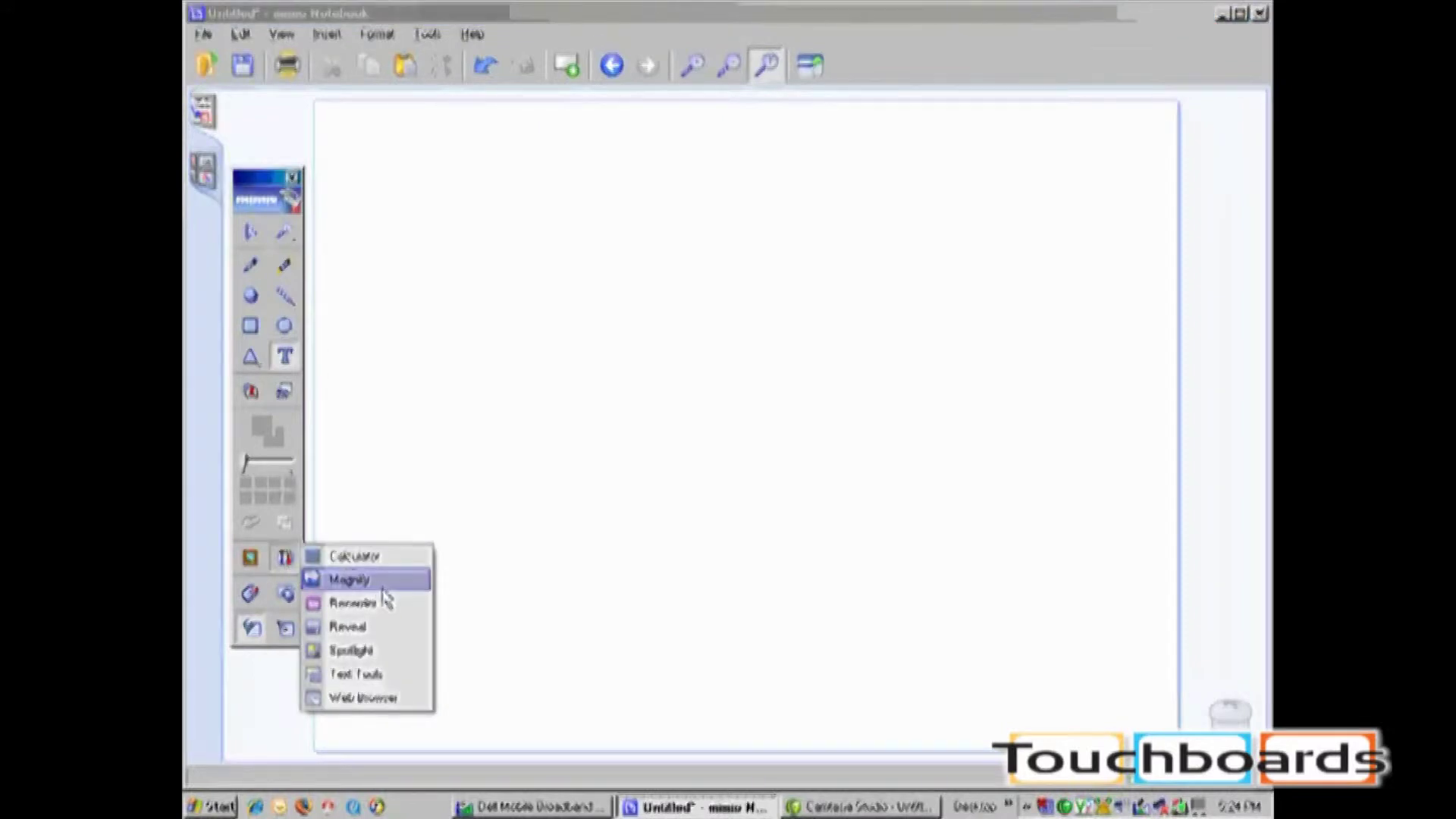
{"action": "mouse_move", "coordinate": [355, 673]}
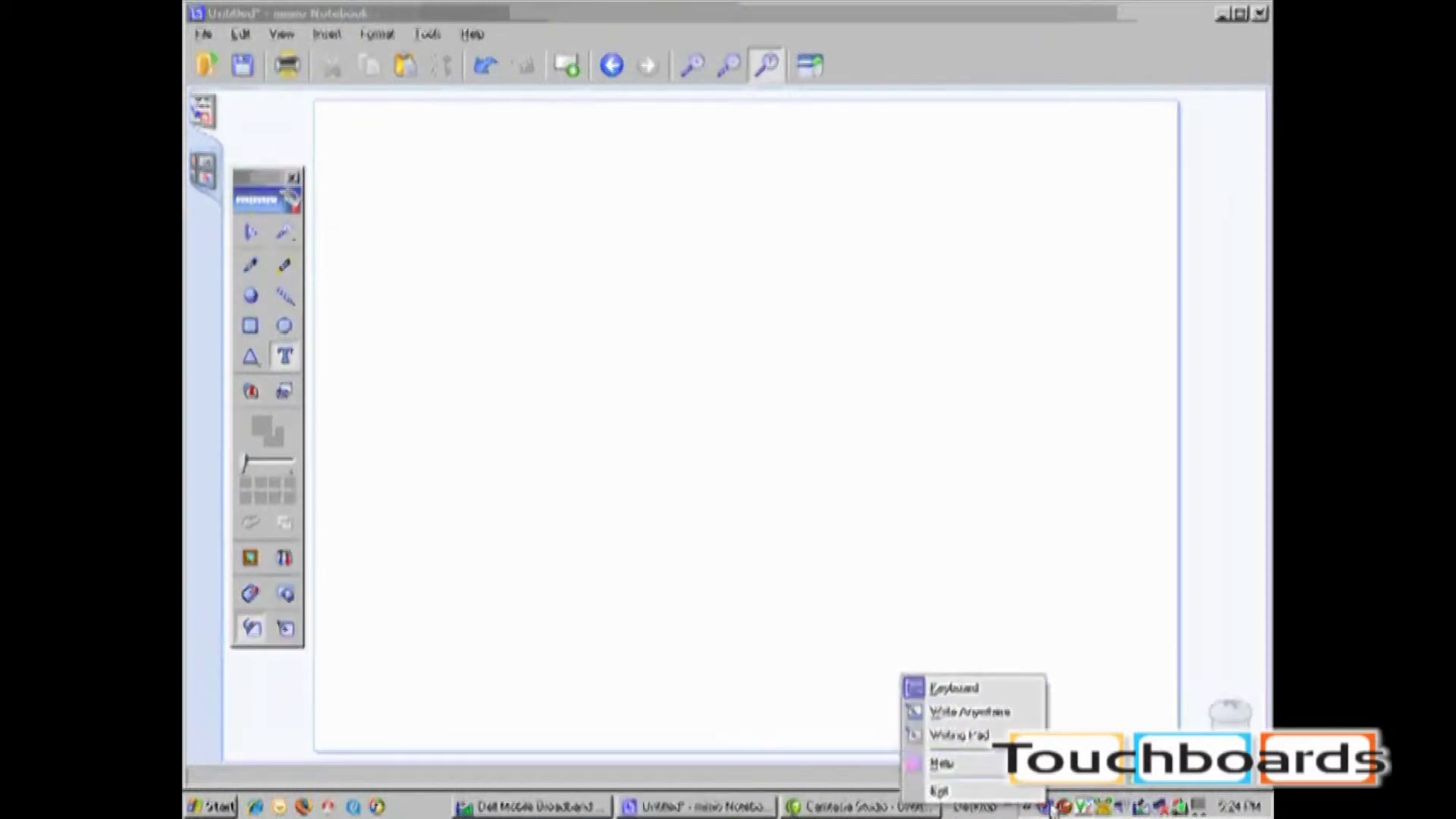
{"action": "mouse_move", "coordinate": [942, 763]}
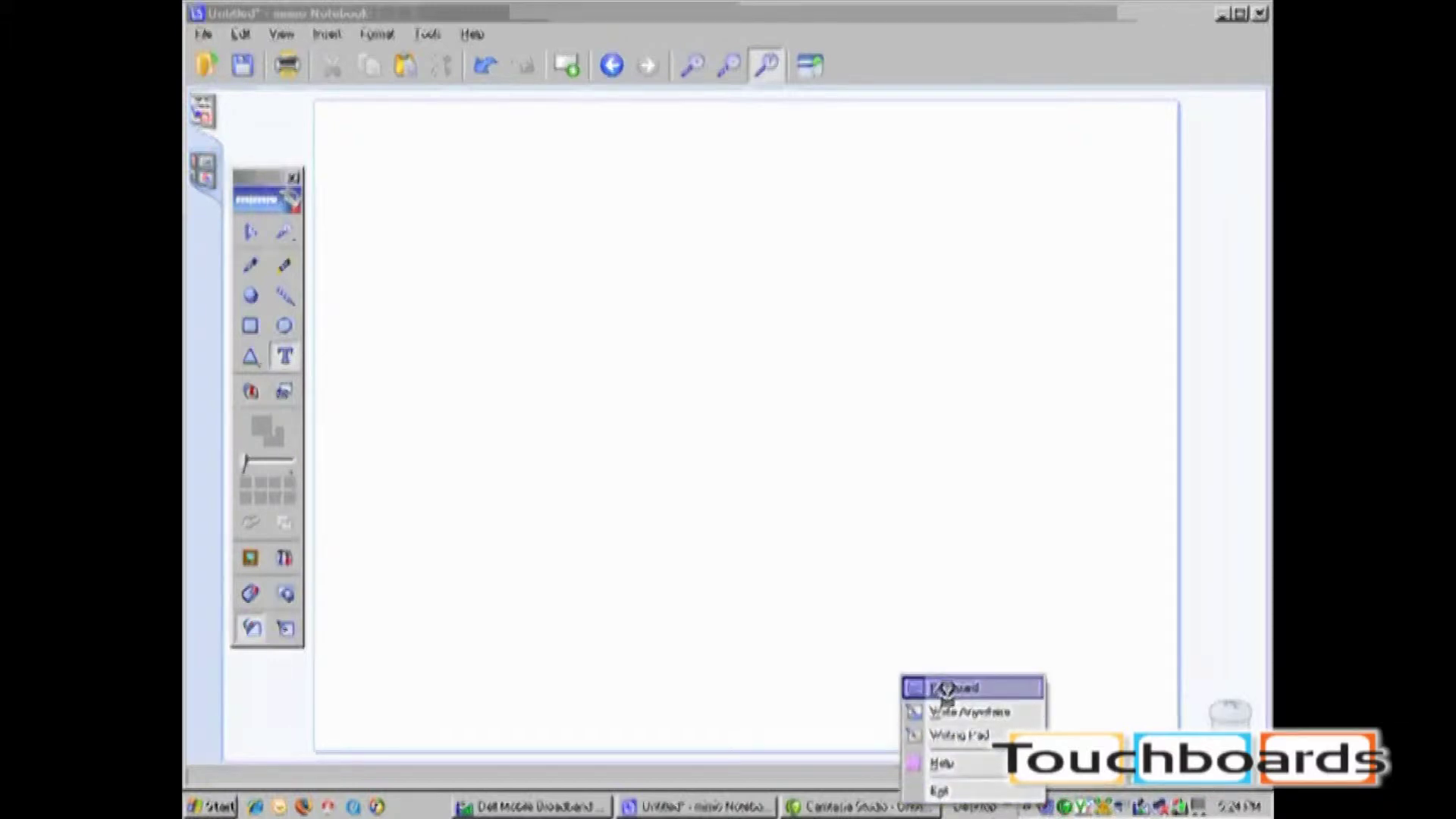
{"action": "mouse_move", "coordinate": [974, 710]}
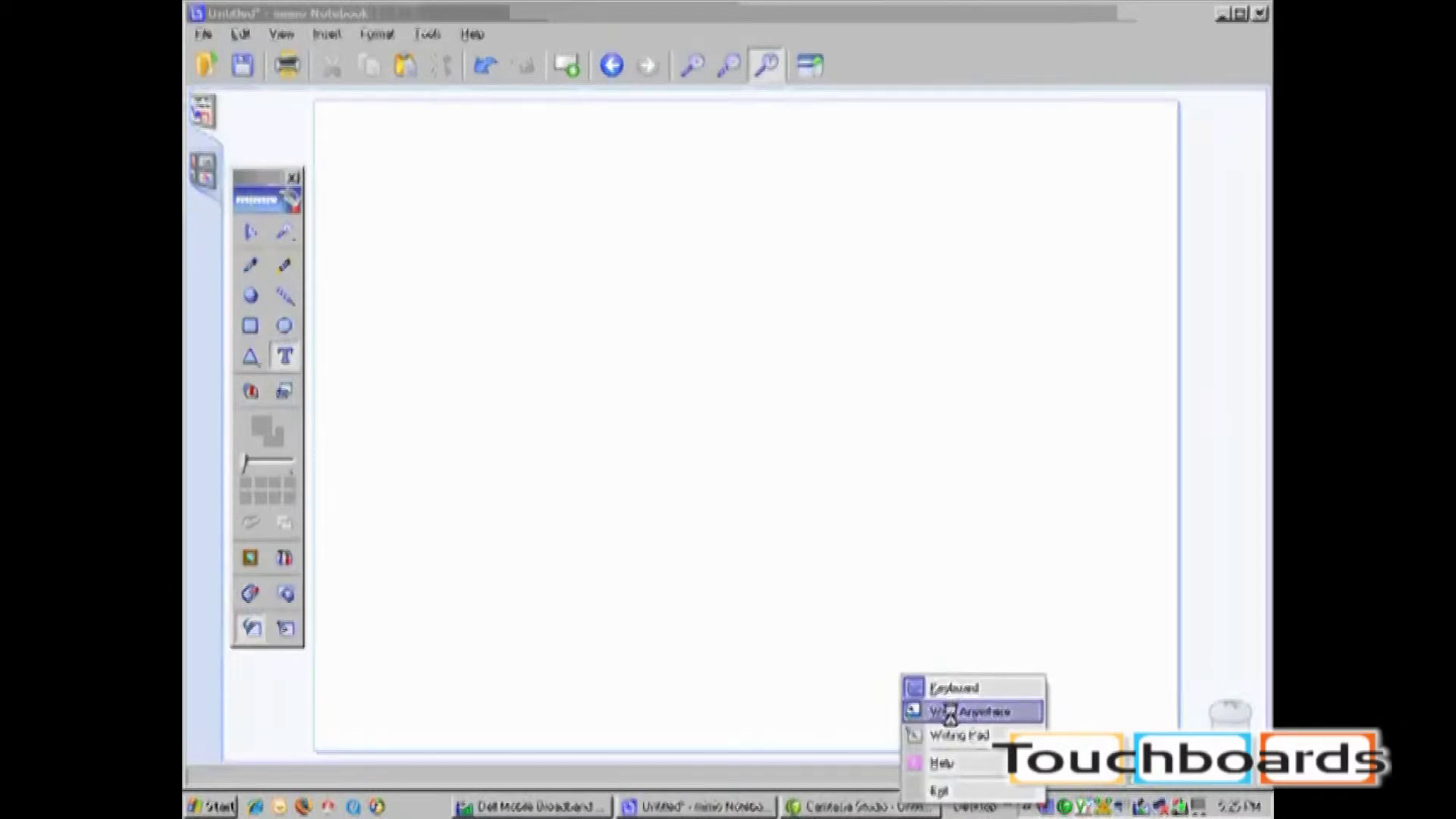
{"action": "mouse_move", "coordinate": [957, 734]}
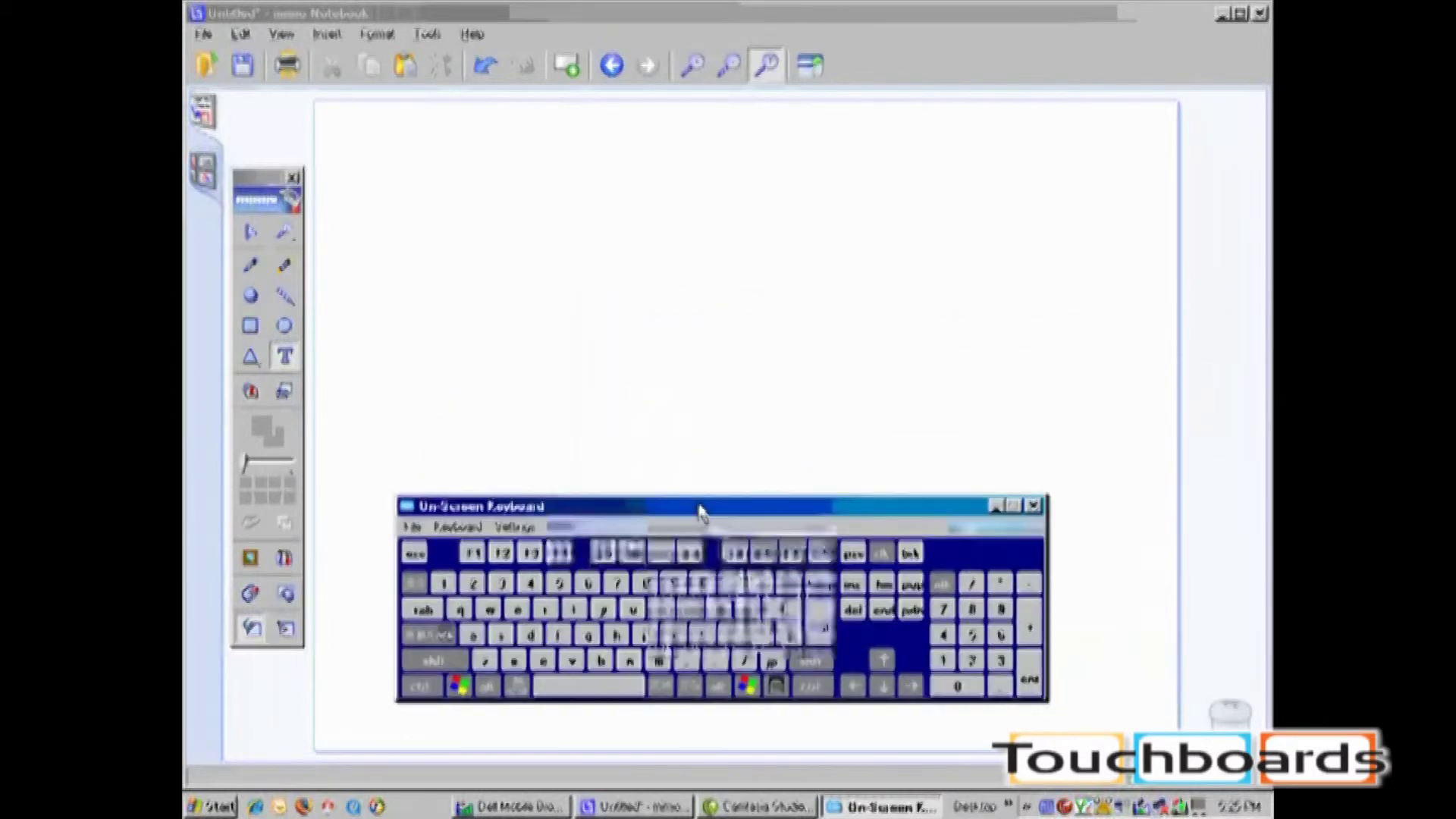
- Enter 'mimio' into a text box with the repositioned On-Screen Keyboard, then close the keyboard
{"action": "left_click_drag", "start_coordinate": [700, 507], "coordinate": [669, 469]}
{"action": "type", "text": "mimi"}
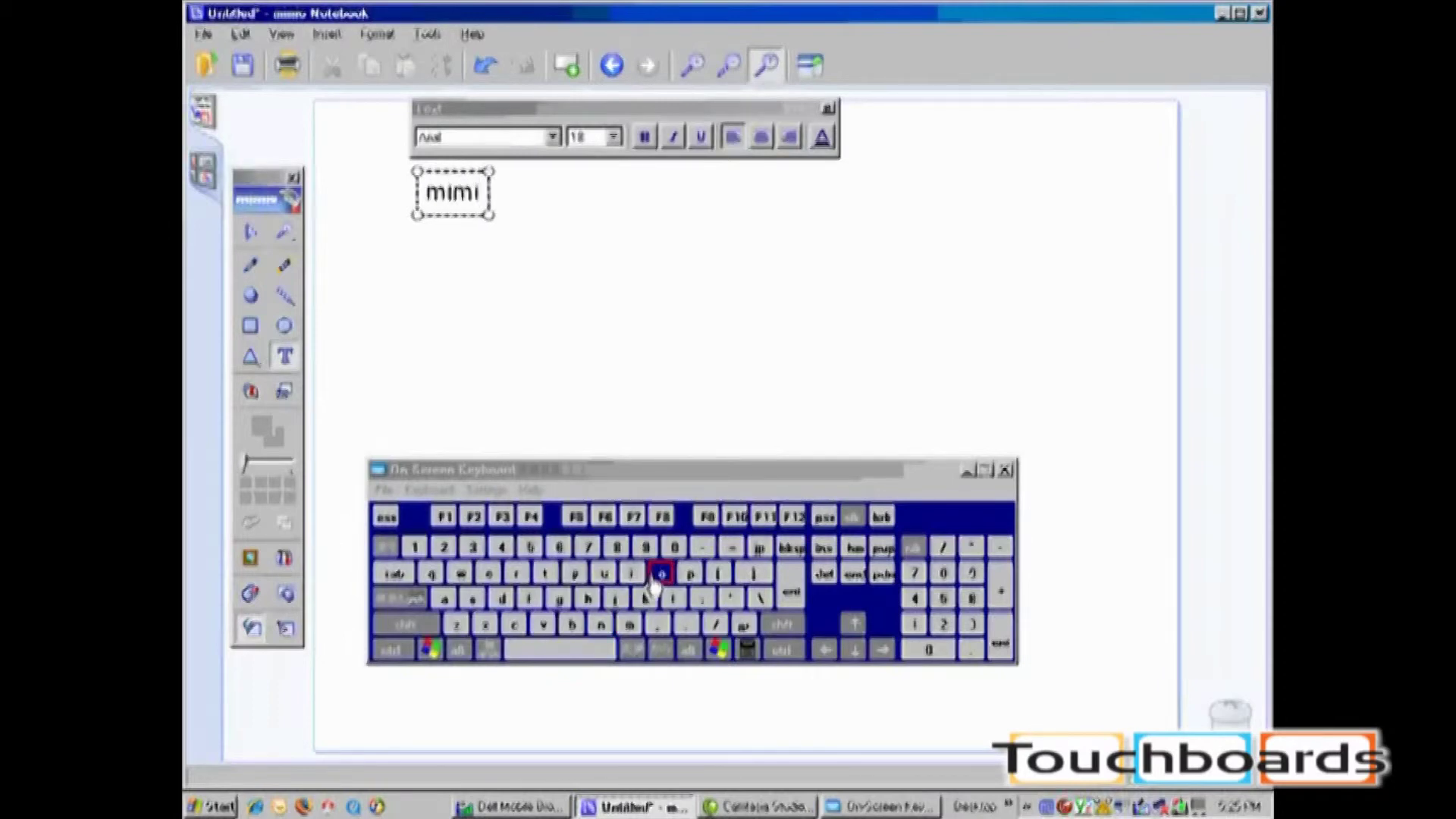
{"action": "left_click", "coordinate": [660, 572]}
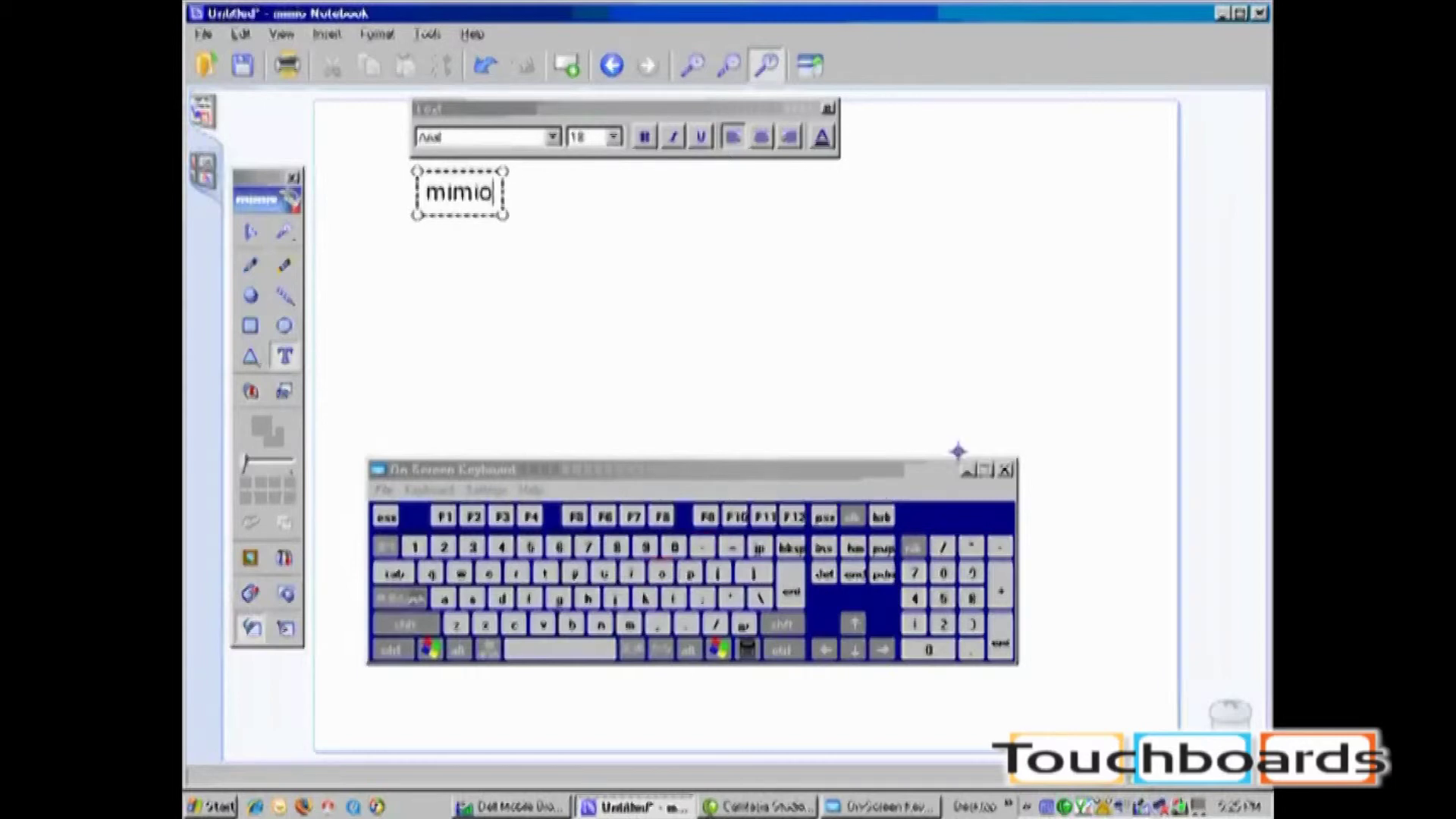
{"action": "left_click", "coordinate": [1005, 470]}
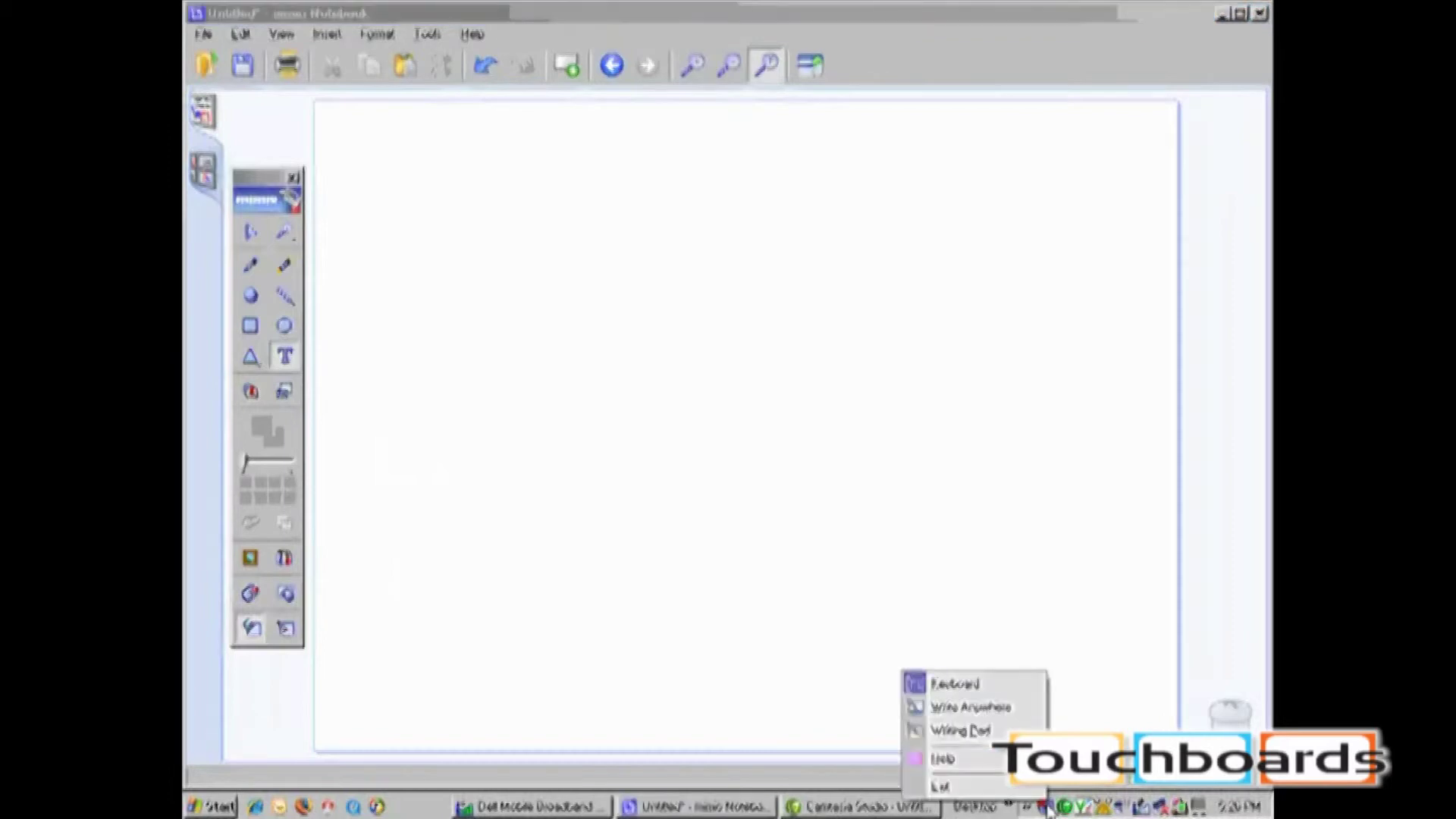
{"action": "mouse_move", "coordinate": [972, 707]}
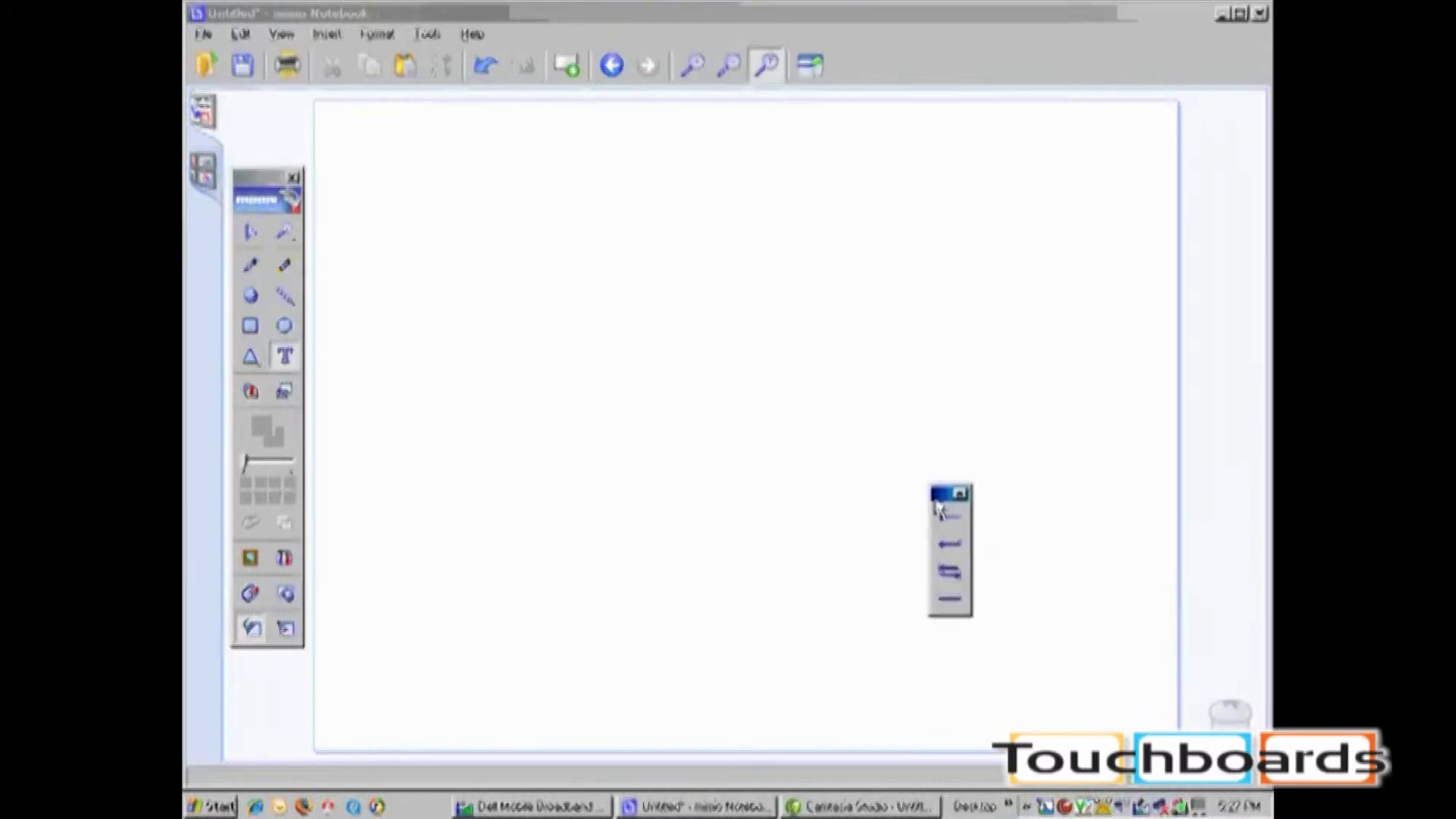
- Move the Write Anywhere toolbar to the right edge of the page
{"action": "left_click_drag", "start_coordinate": [949, 494], "coordinate": [1166, 502]}
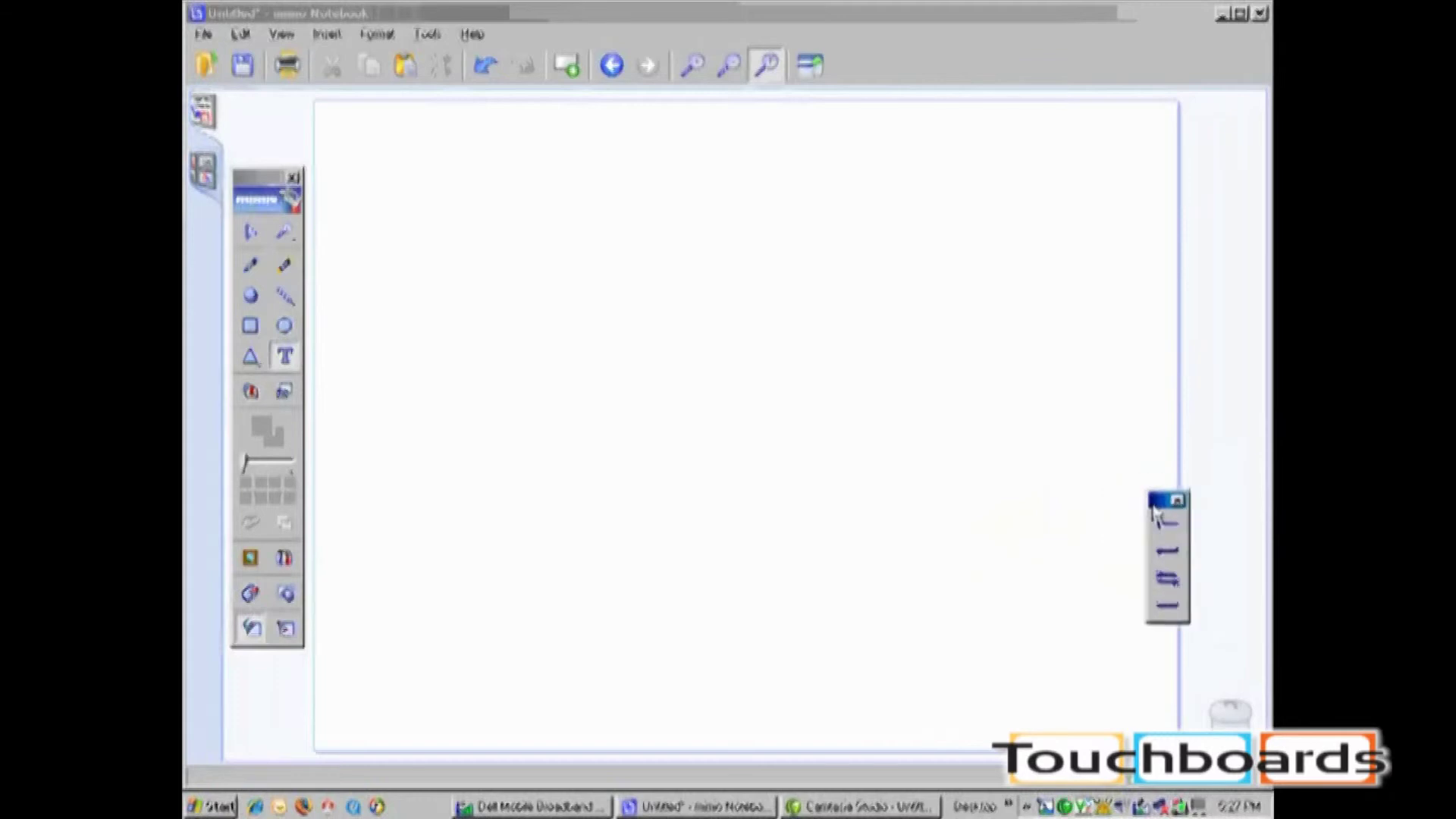
{"action": "left_click_drag", "start_coordinate": [1165, 502], "coordinate": [1207, 555]}
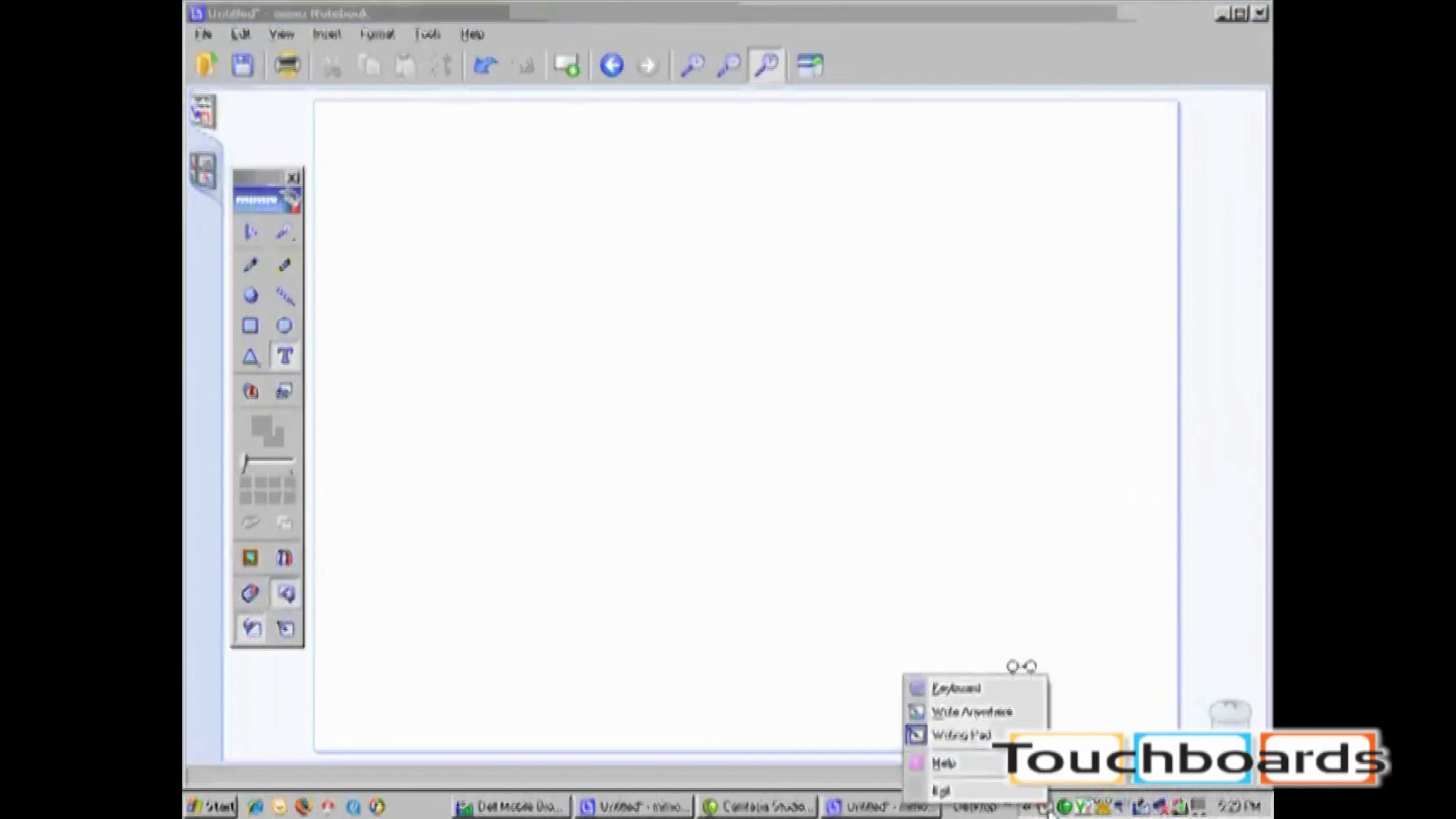
- Choose Writing Pad from the Text Tools menu for handwritten input
{"action": "left_click", "coordinate": [960, 734]}
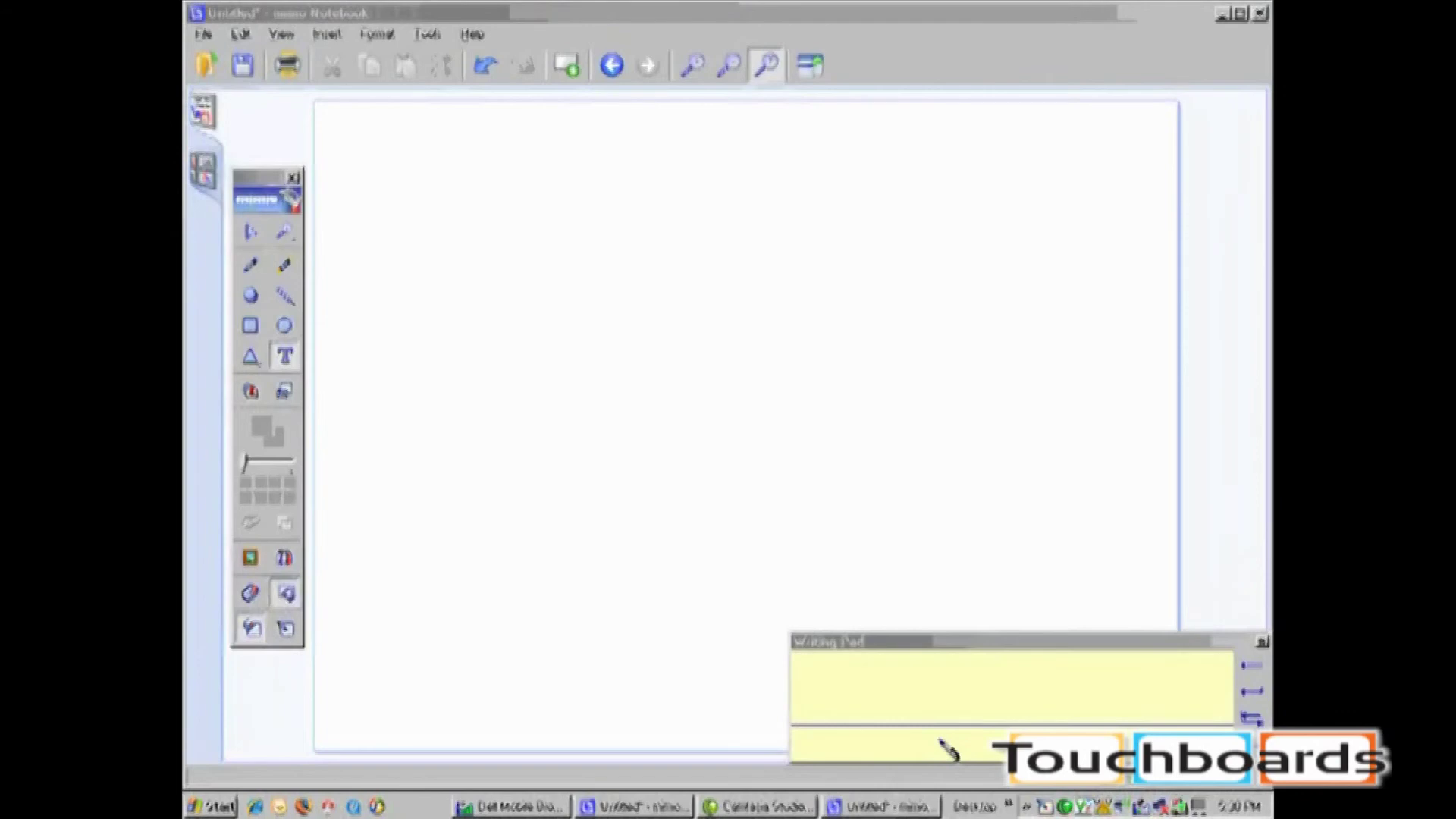